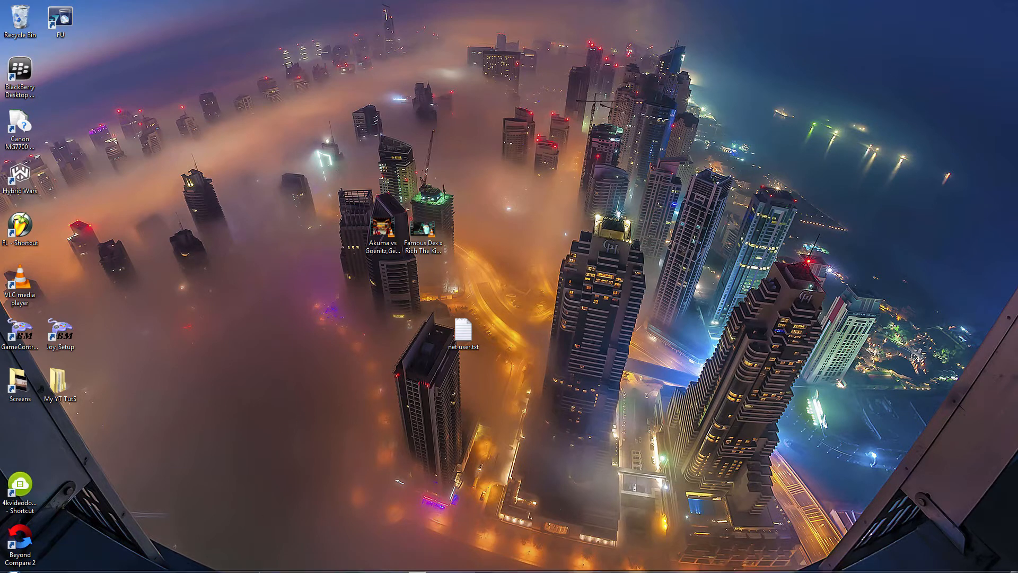
pyautogui.moveTo(629, 253)
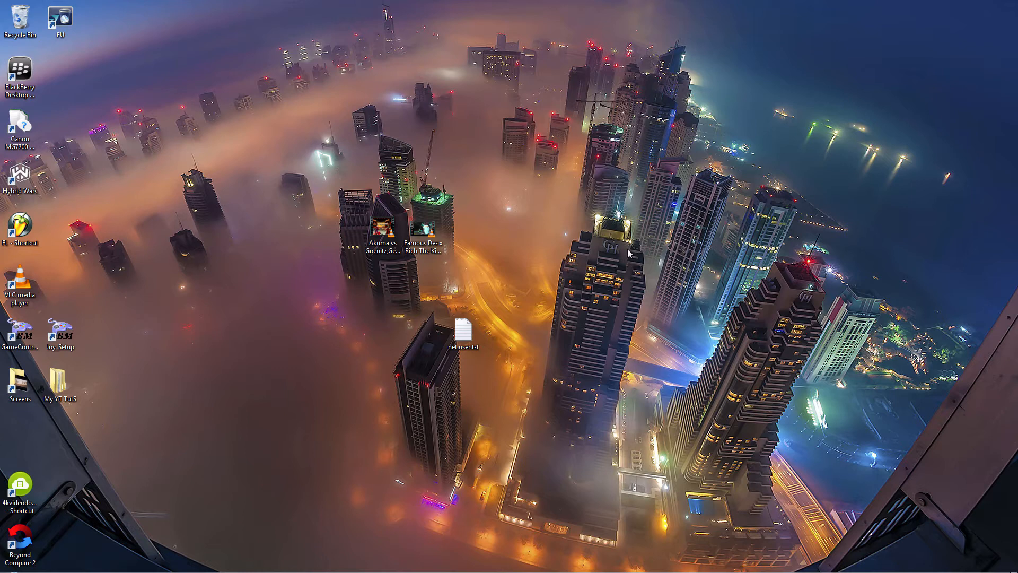
pyautogui.moveTo(434, 262)
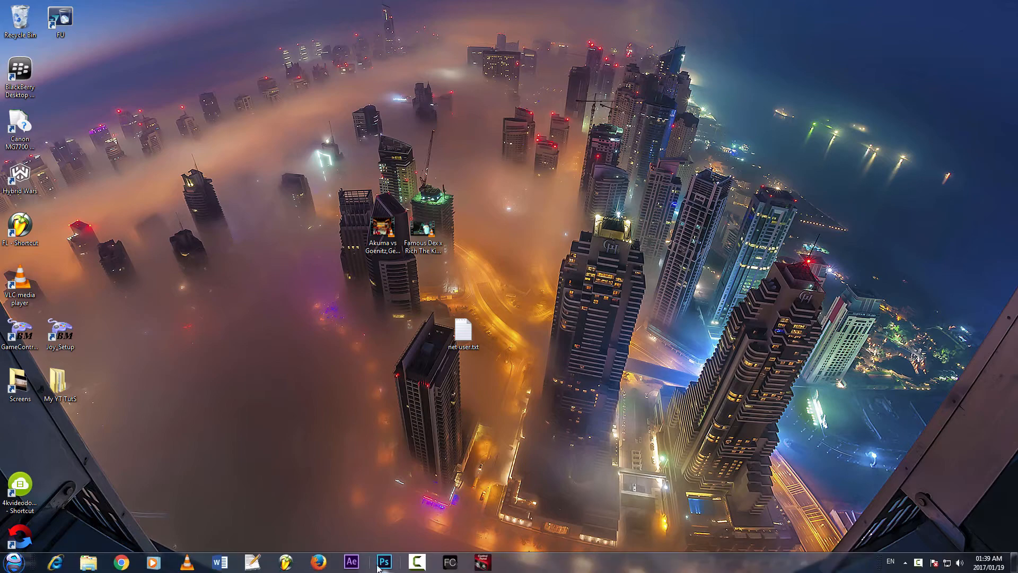
# - Launch Firefox and show the Bookmarks Toolbar from the toolbar right-click menu
pyautogui.click(318, 561)
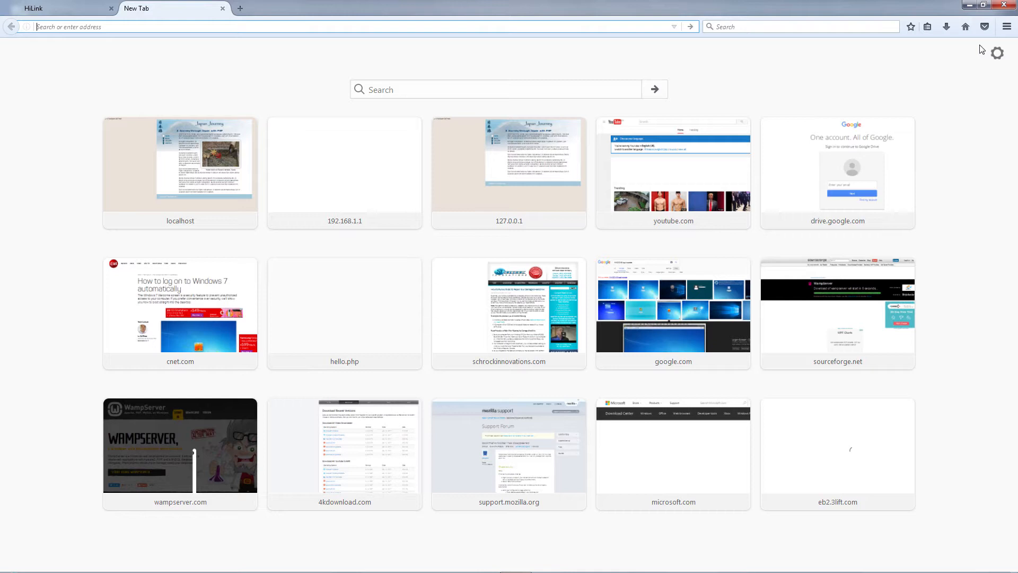
pyautogui.moveTo(103, 81)
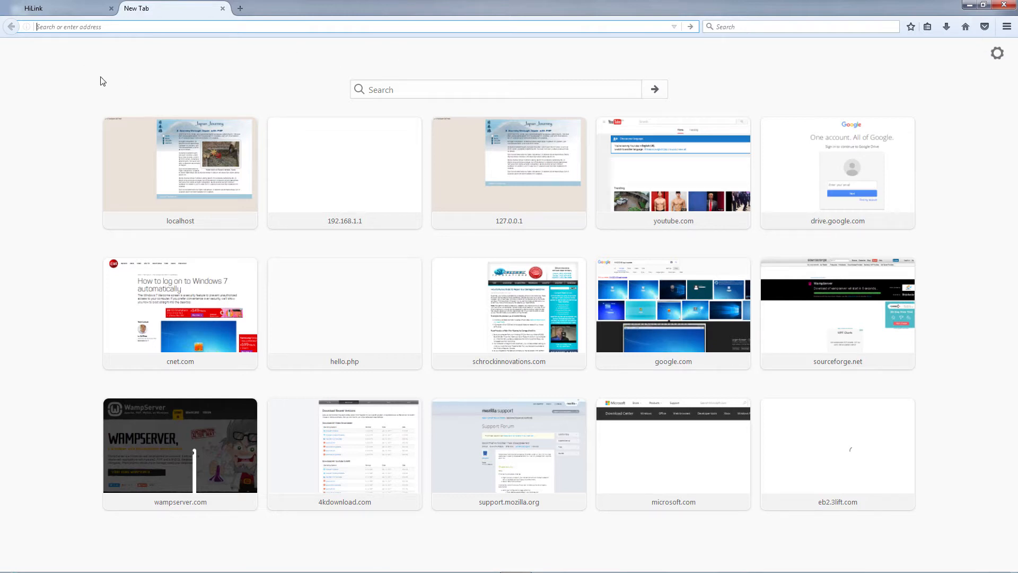
pyautogui.moveTo(388, 51)
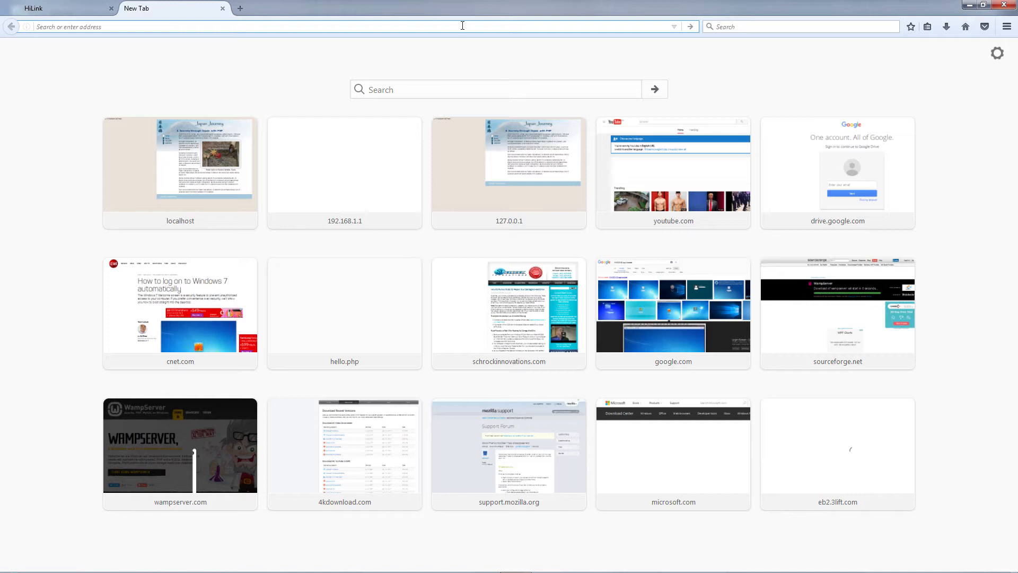
pyautogui.moveTo(457, 41)
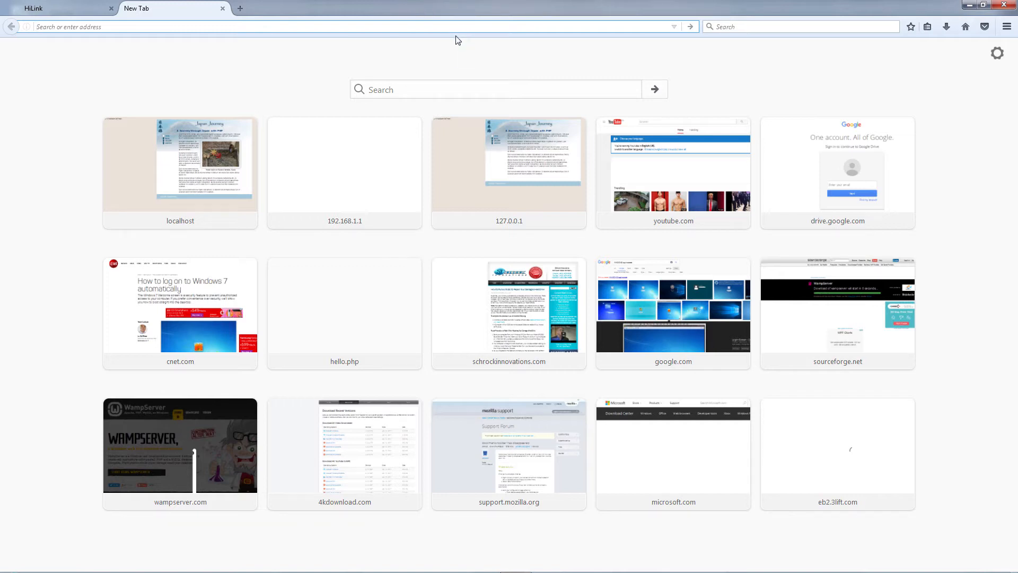
pyautogui.rightClick(459, 40)
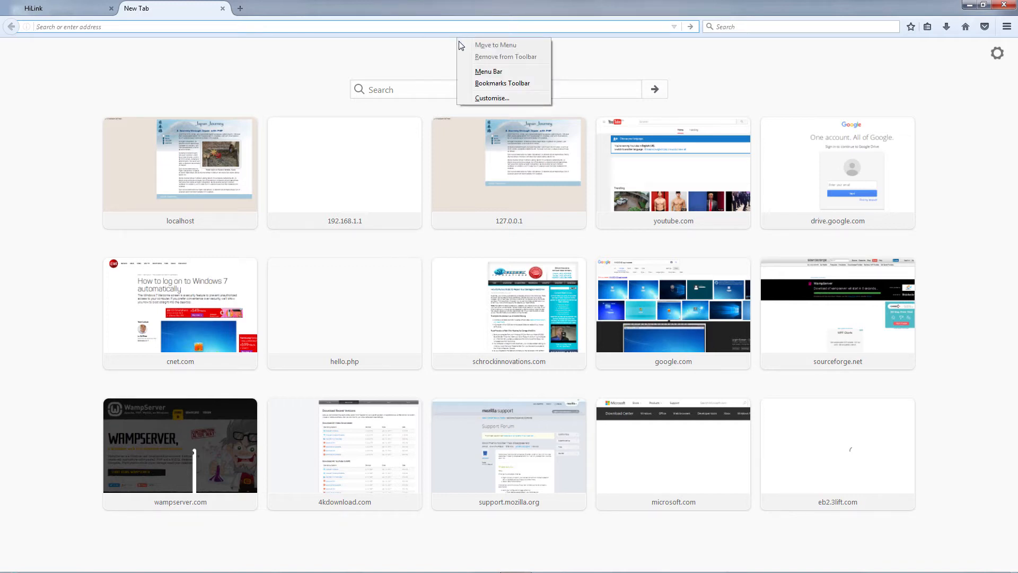
pyautogui.moveTo(467, 88)
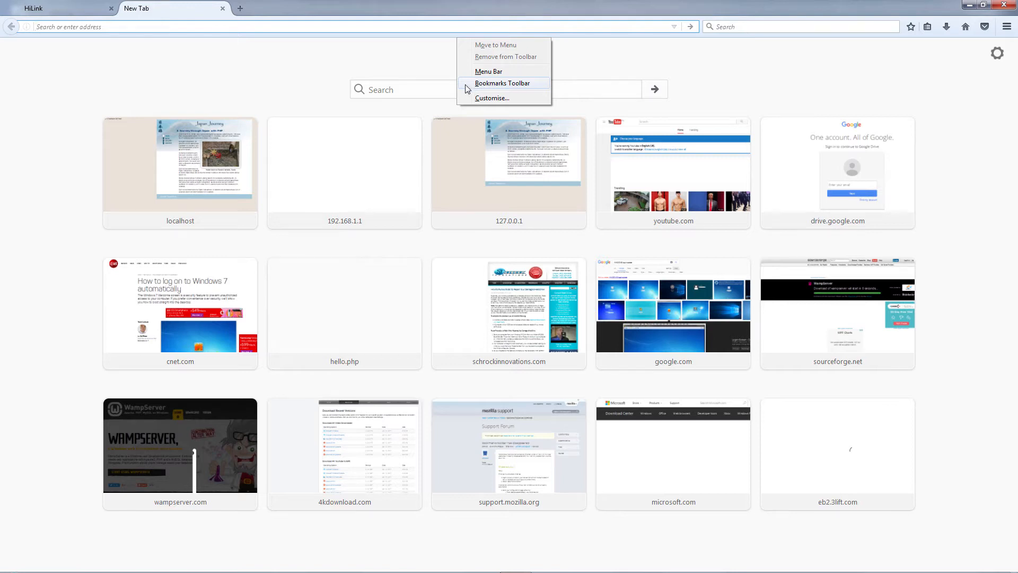
pyautogui.click(503, 82)
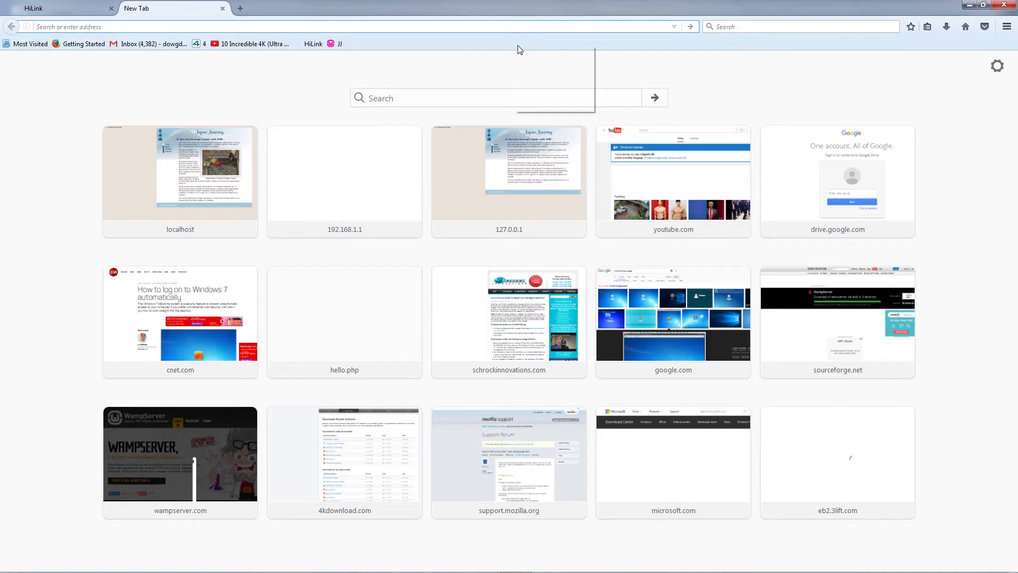
# - Hide the Bookmarks Toolbar again from the same right-click menu
pyautogui.rightClick(517, 49)
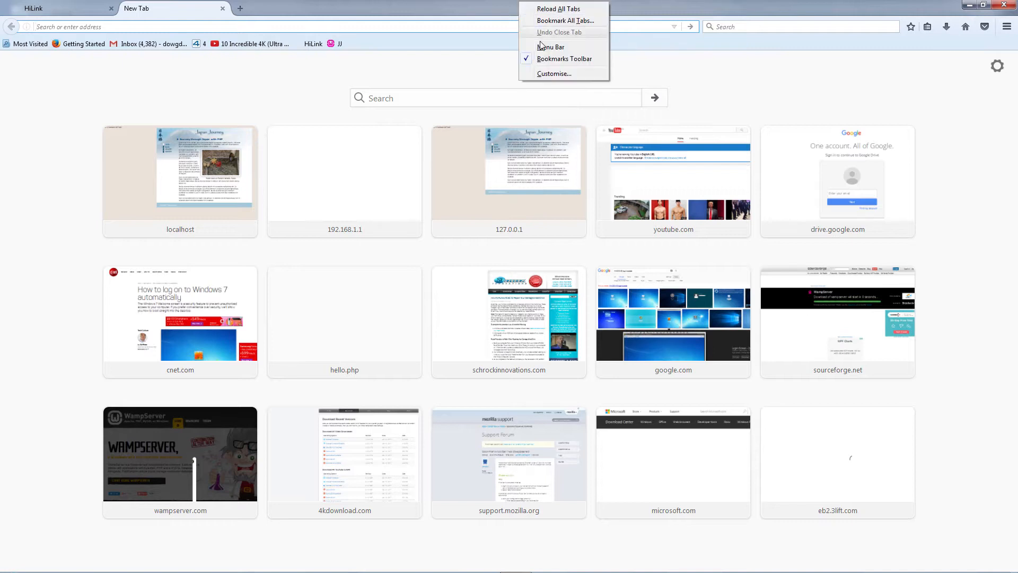
pyautogui.click(564, 58)
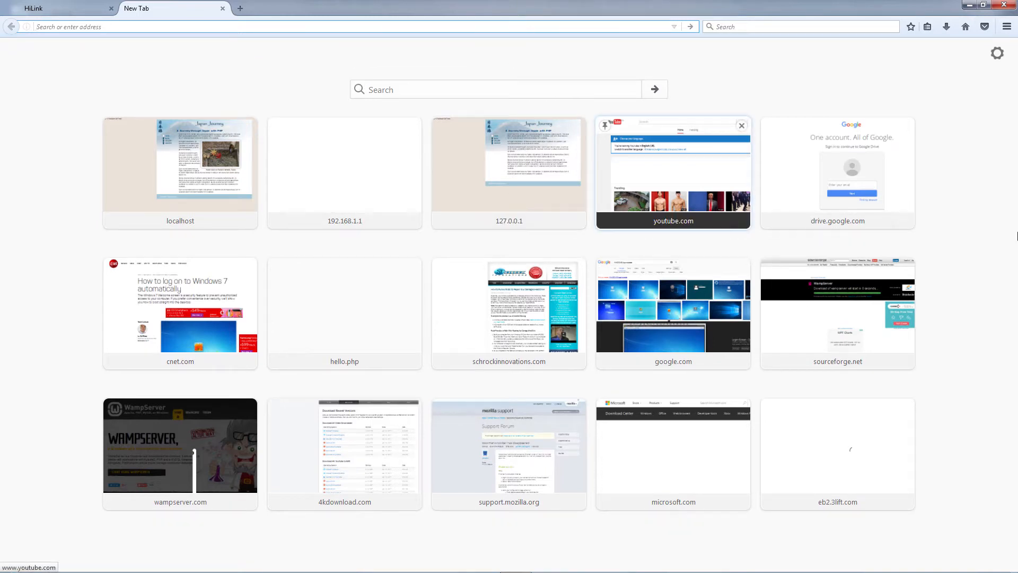
pyautogui.moveTo(1003, 264)
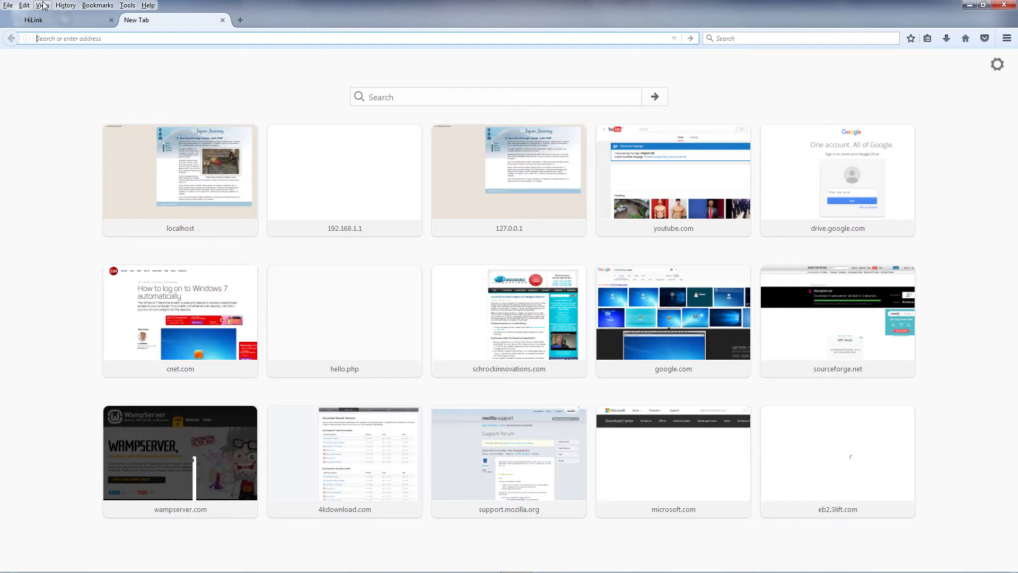
pyautogui.click(42, 5)
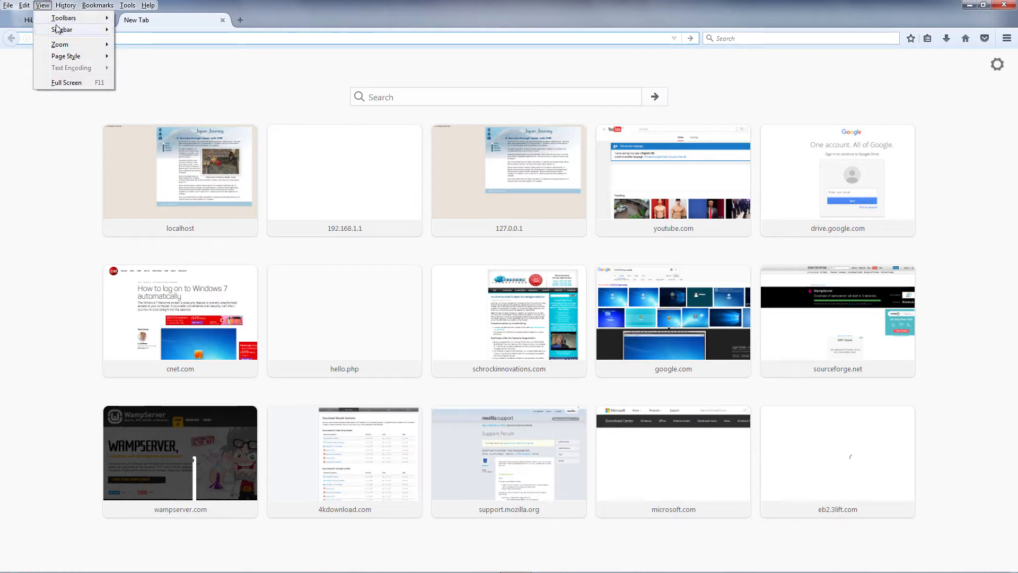
pyautogui.click(63, 19)
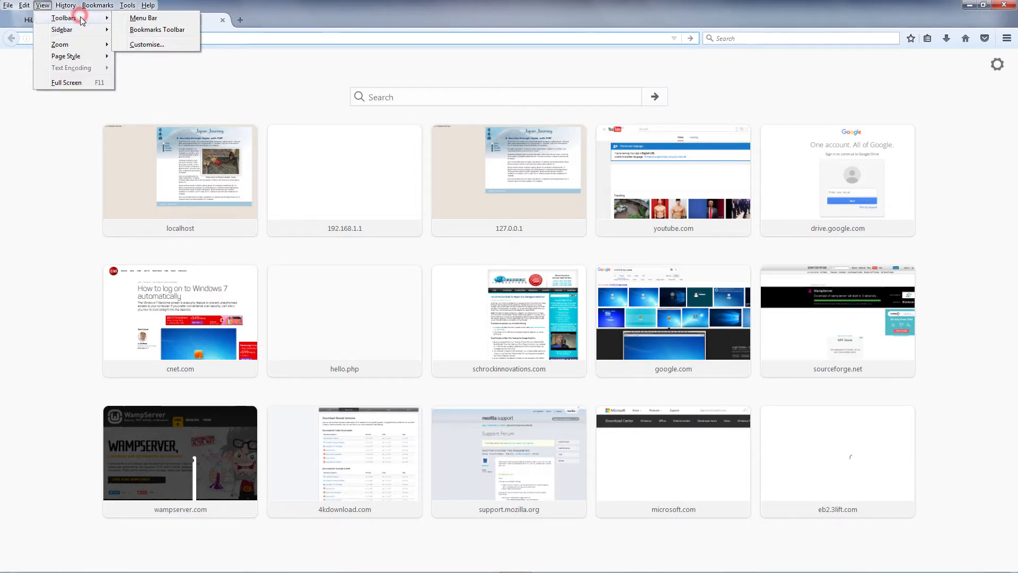
pyautogui.click(143, 18)
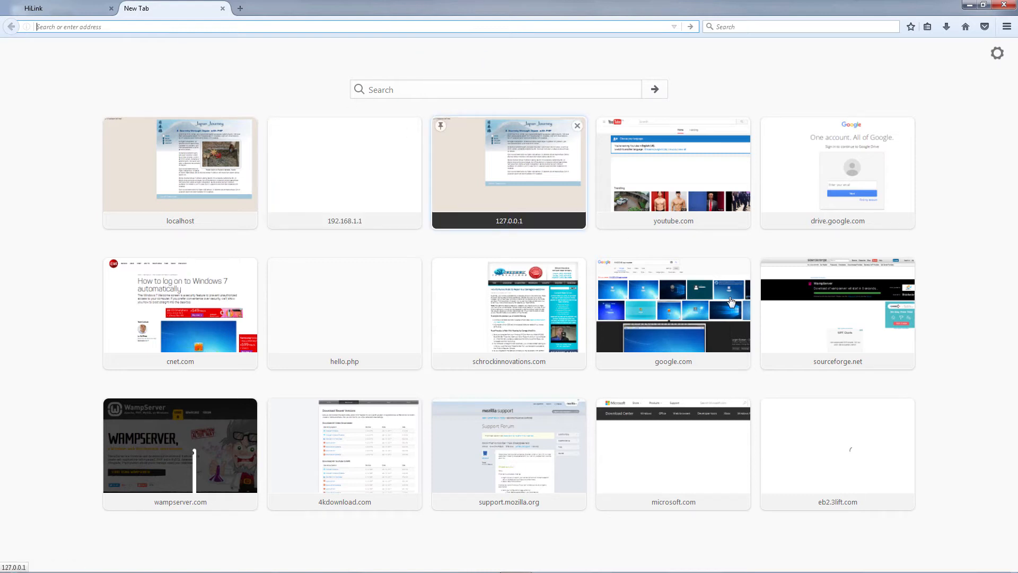
pyautogui.moveTo(81, 205)
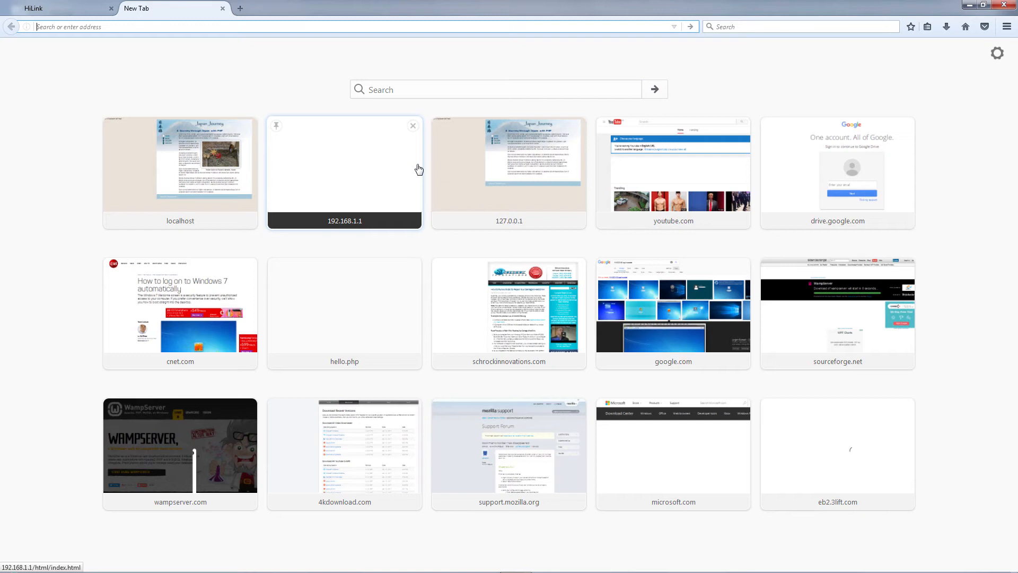
pyautogui.moveTo(938, 106)
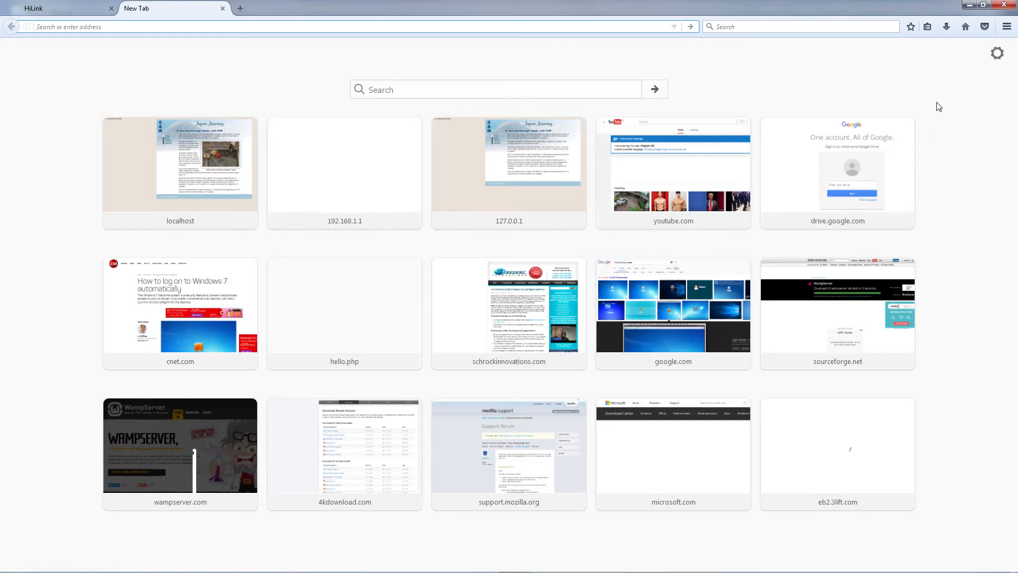
pyautogui.moveTo(1008, 27)
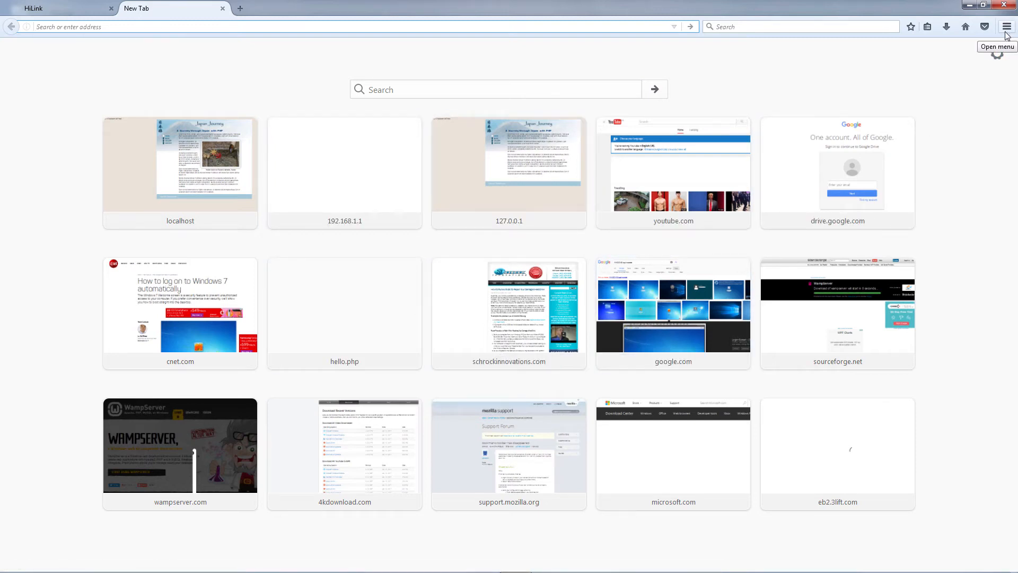
# - Enter toolbar customisation mode from the Firefox main menu
pyautogui.click(1007, 27)
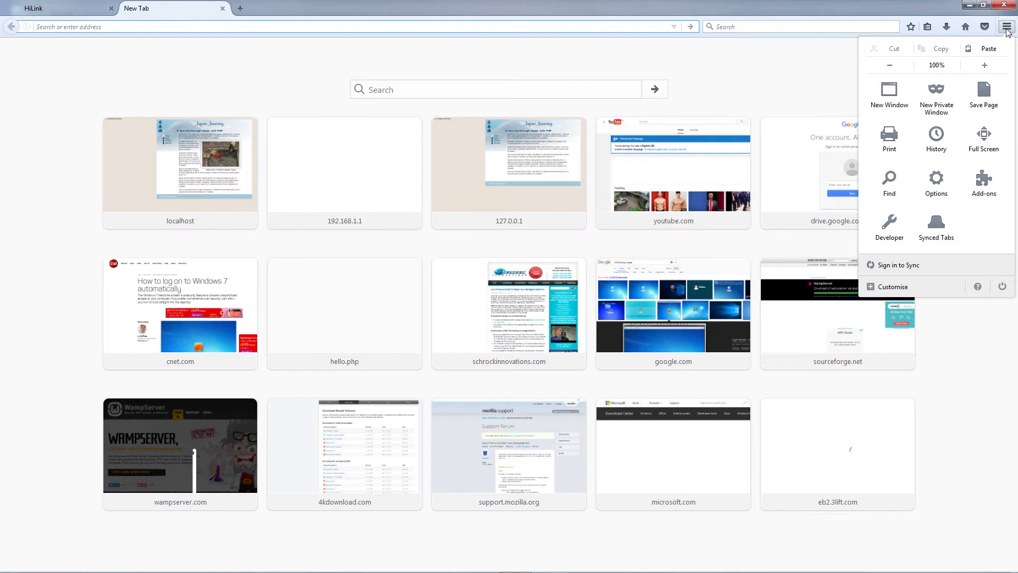
pyautogui.moveTo(936, 184)
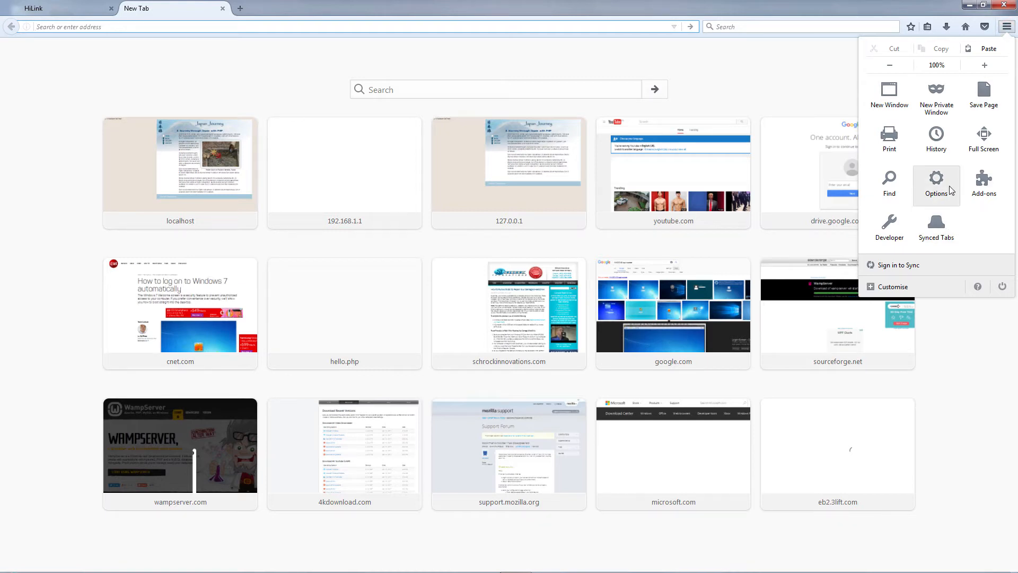
pyautogui.moveTo(910, 286)
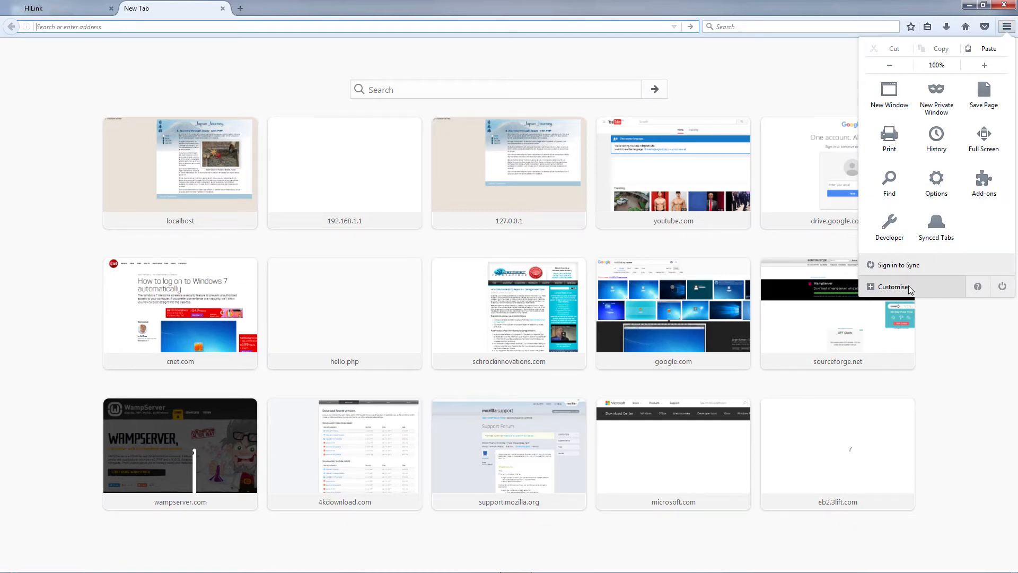
pyautogui.click(891, 287)
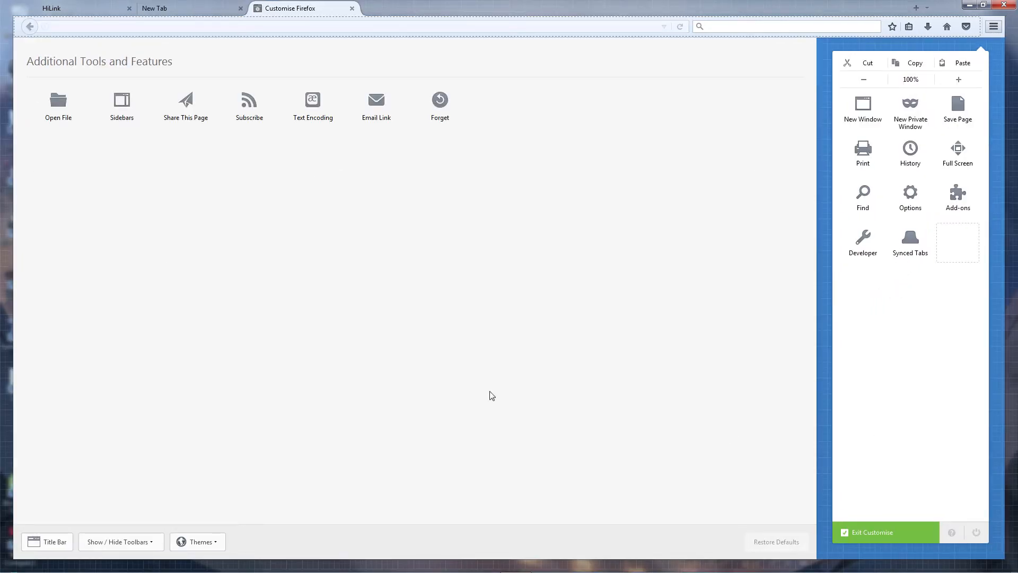
pyautogui.moveTo(192, 409)
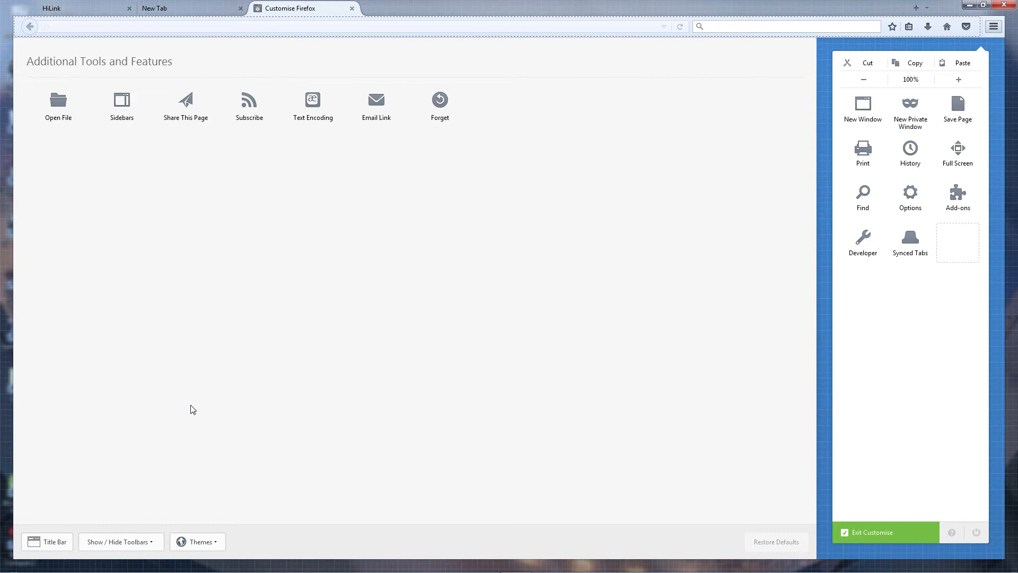
pyautogui.moveTo(97, 552)
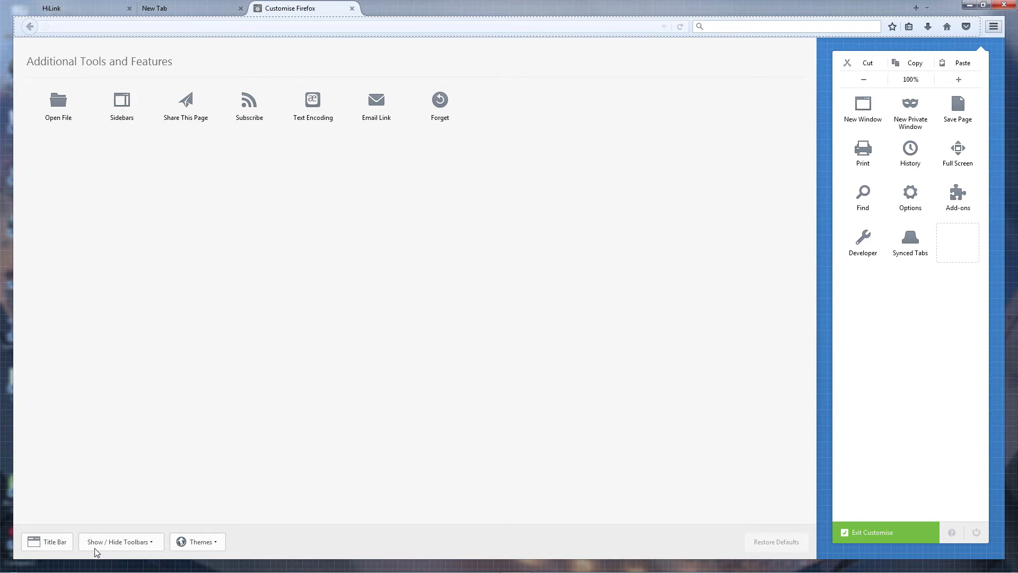
# - Turn on the Bookmarks Toolbar via Show / Hide Toolbars and exit customisation
pyautogui.click(121, 542)
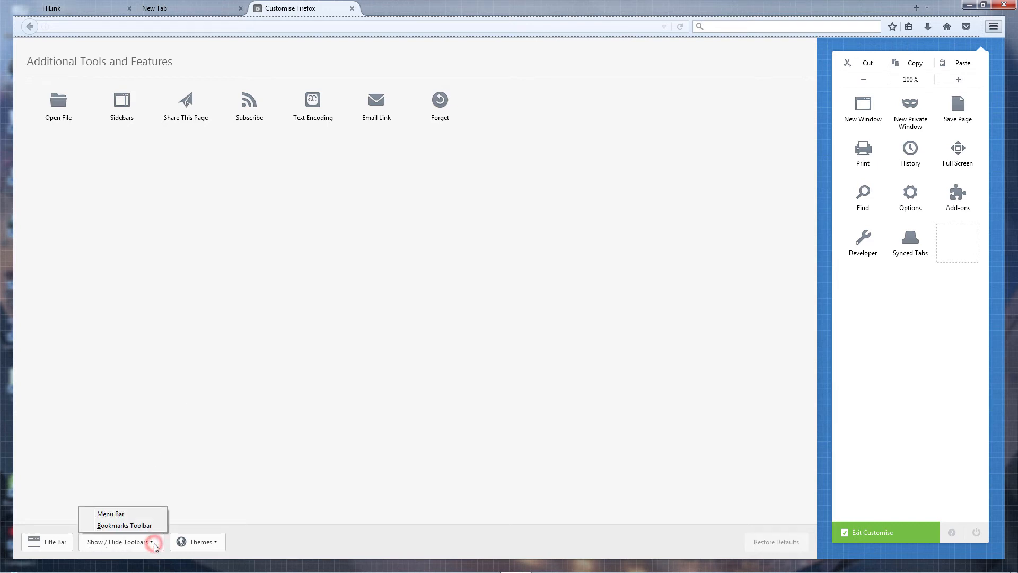
pyautogui.moveTo(123, 525)
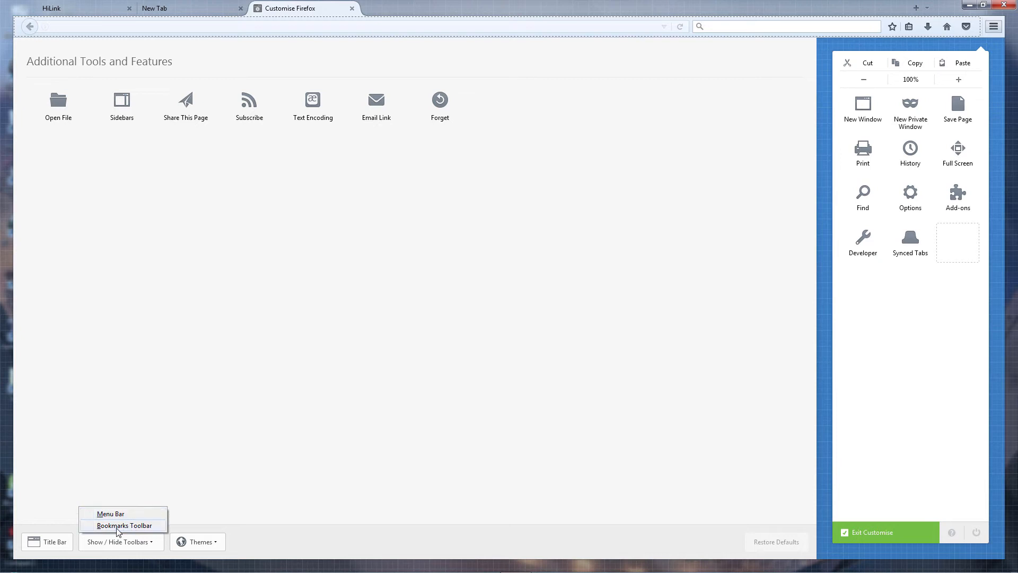
pyautogui.moveTo(100, 533)
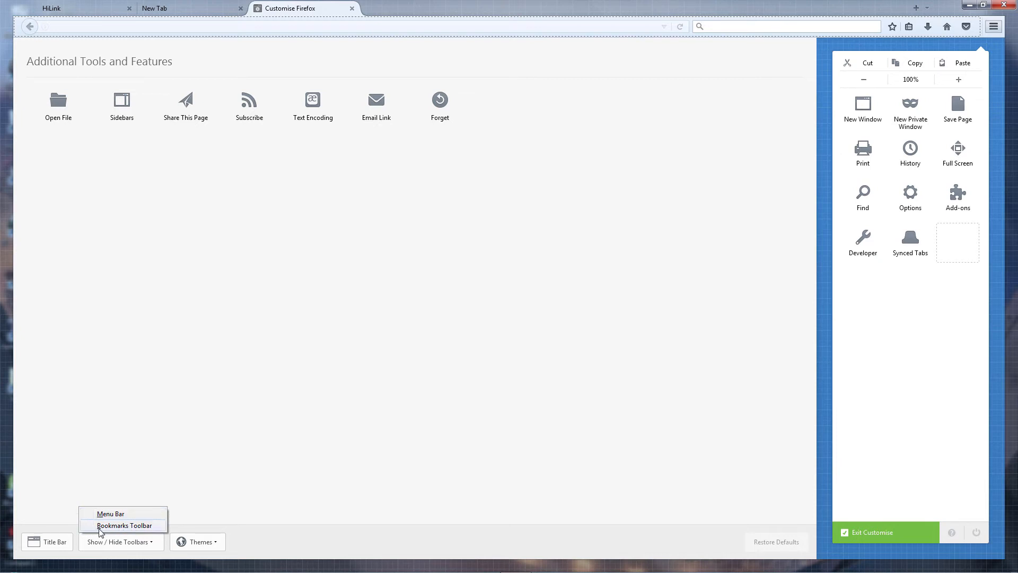
pyautogui.click(125, 525)
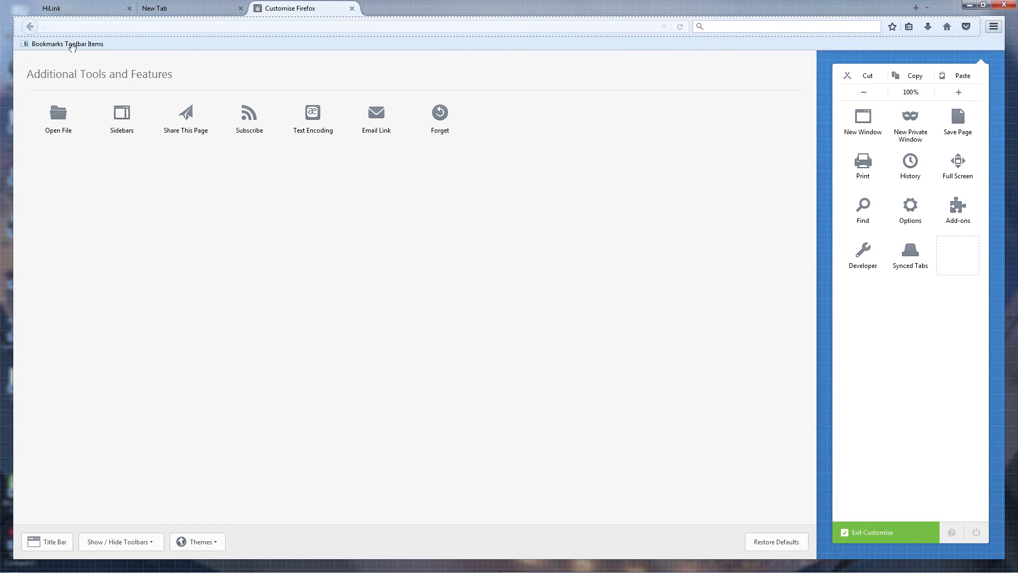
pyautogui.moveTo(517, 40)
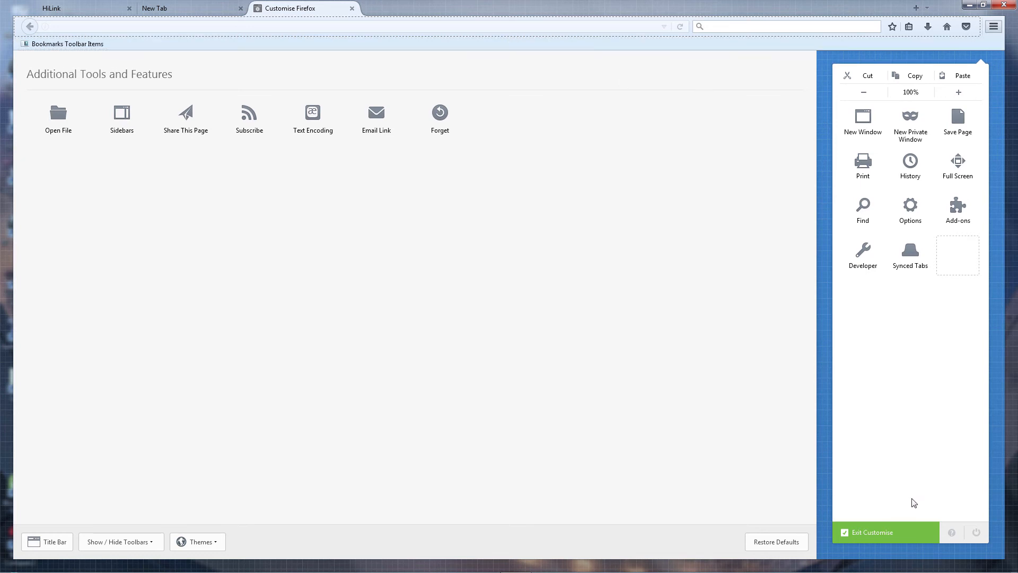
pyautogui.moveTo(876, 531)
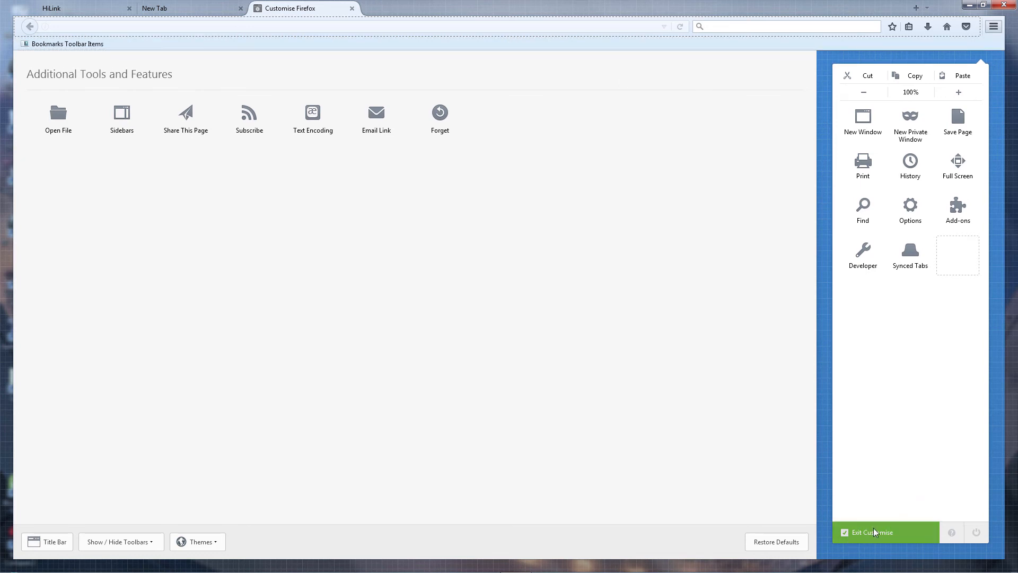
pyautogui.click(885, 532)
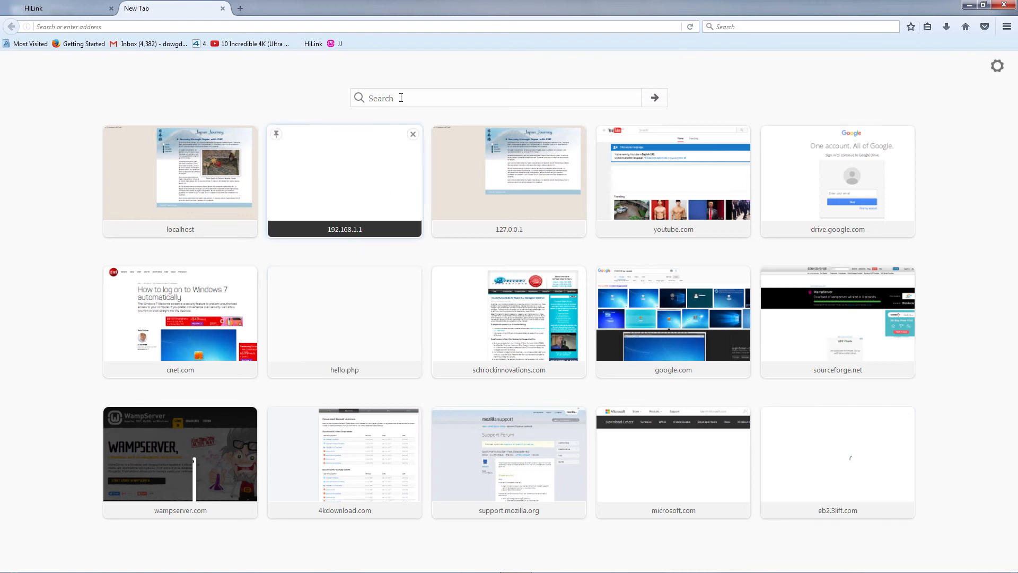
pyautogui.moveTo(421, 47)
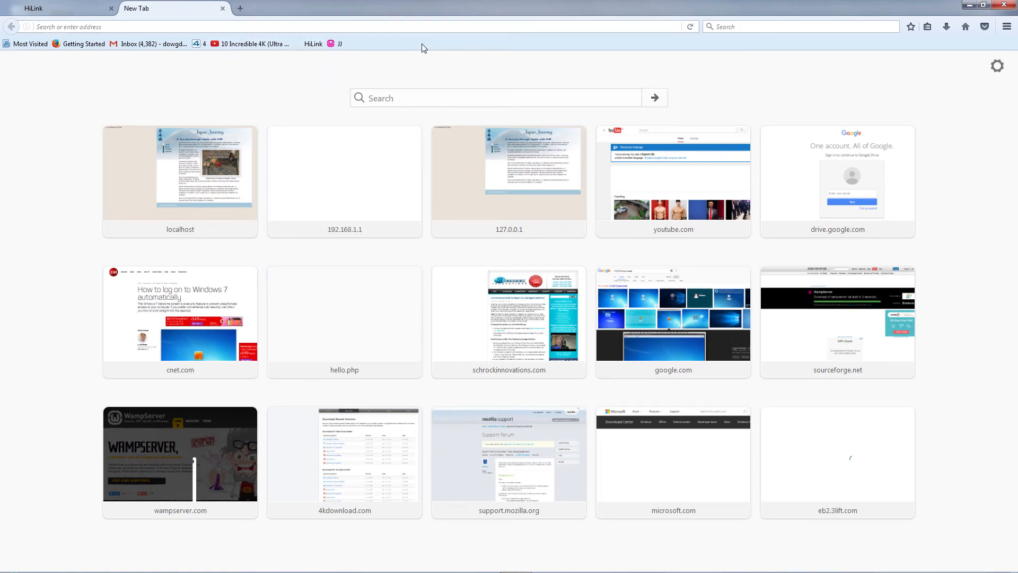
pyautogui.moveTo(344, 171)
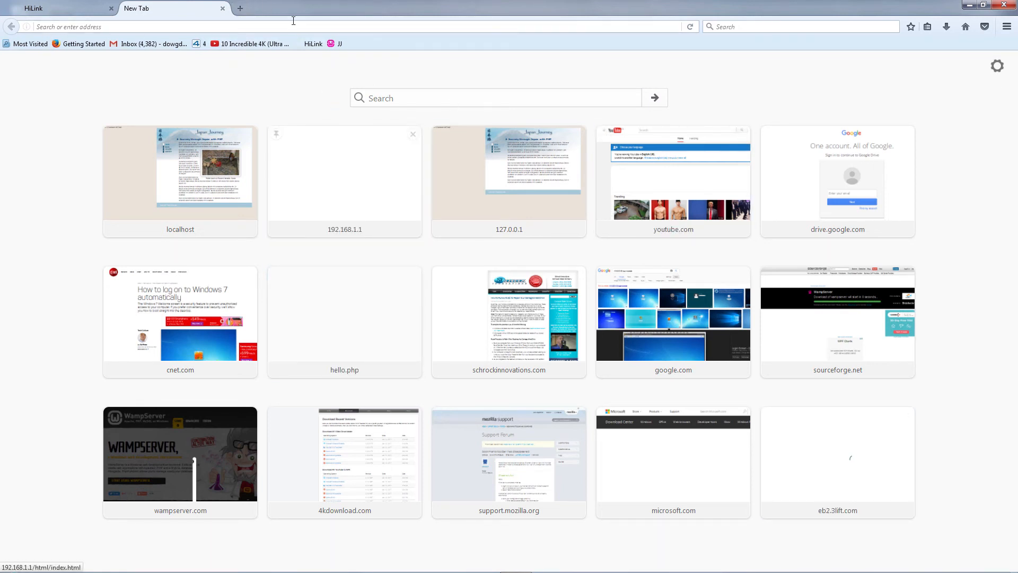
# - Open another New Tab, keeping the Bookmarks Toolbar visible
pyautogui.click(241, 9)
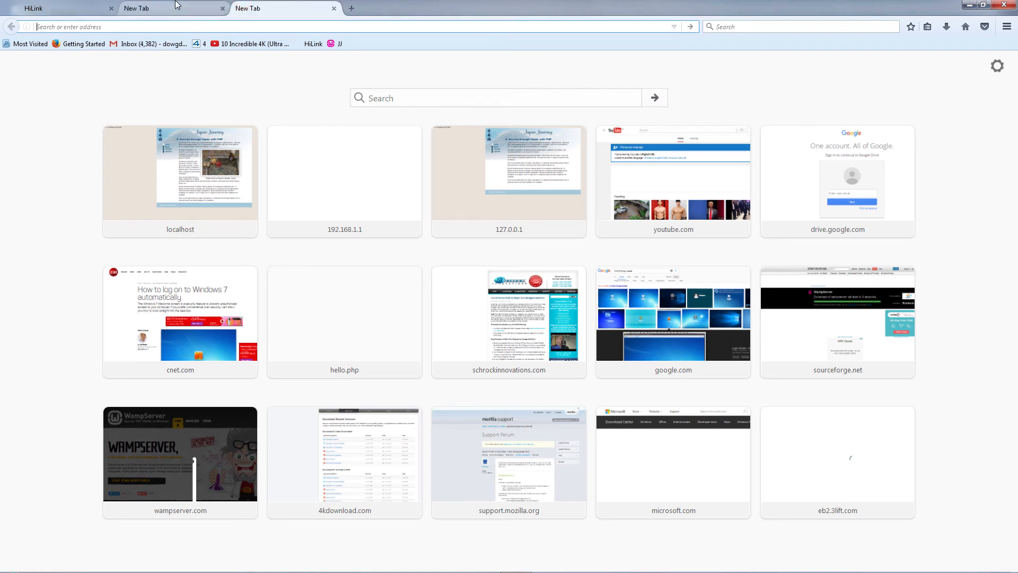